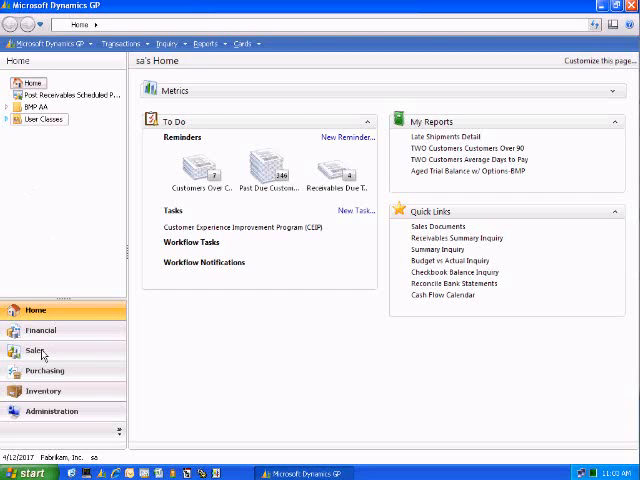
Step: Open the Sales customer list and search for 'dam' to find Adam Park Resort
left_click(36, 351)
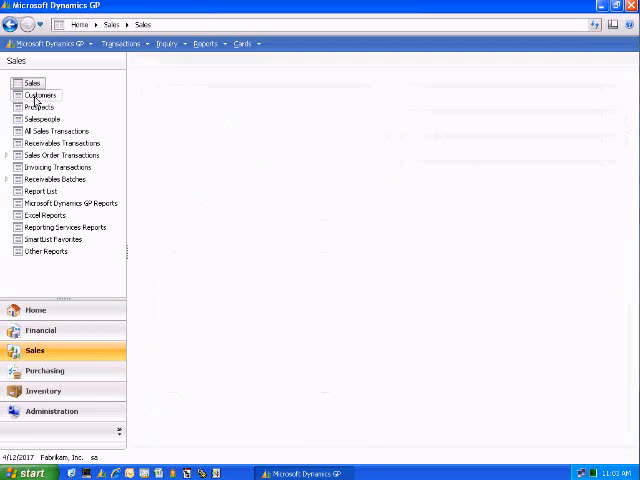
left_click(40, 95)
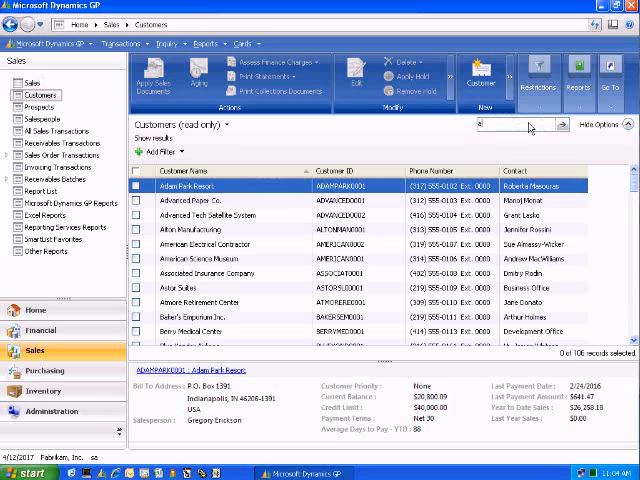
type("dam")
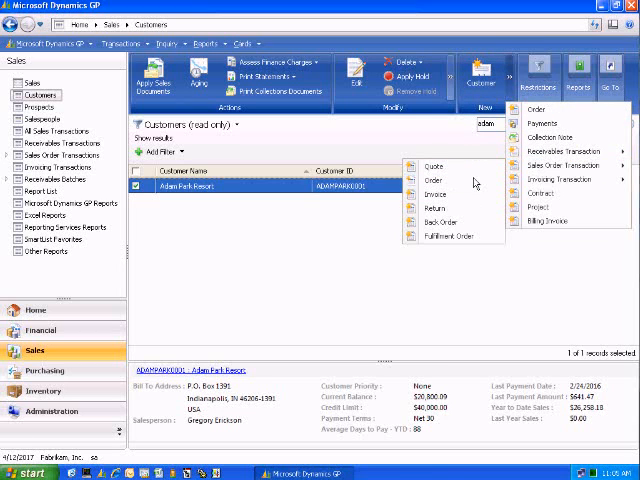
Step: Start a new sales Order document for Adam Park Resort
left_click(432, 180)
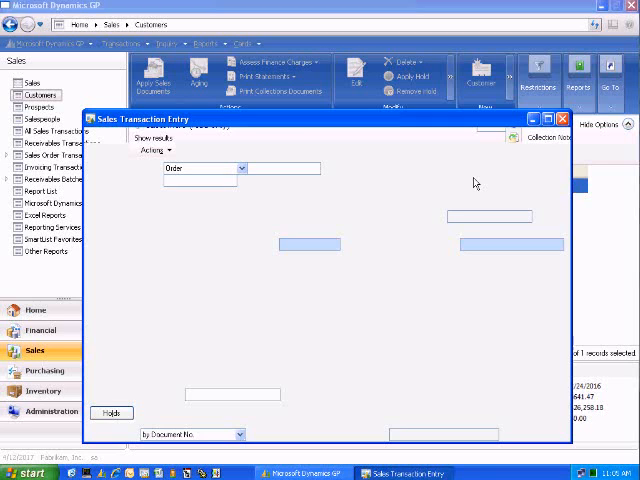
mouse_move(458, 177)
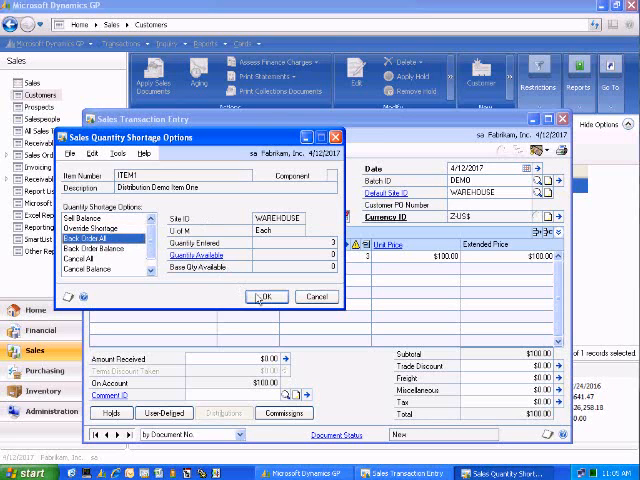
Step: Back Order All for the ITEM1 shortage and the 5-unit ITEM2 shortage
left_click(266, 296)
type("5")
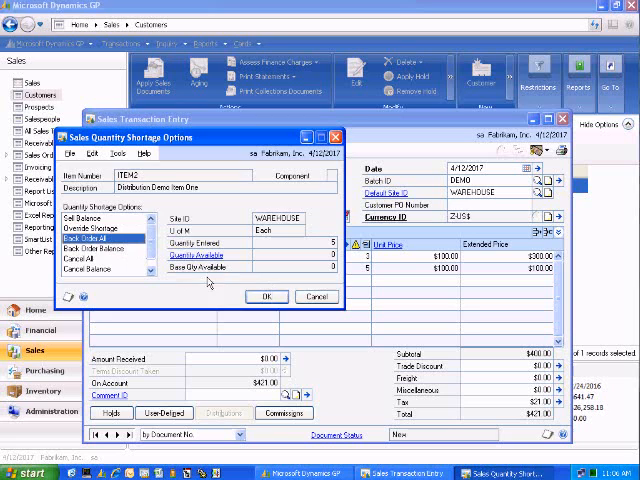
left_click(267, 296)
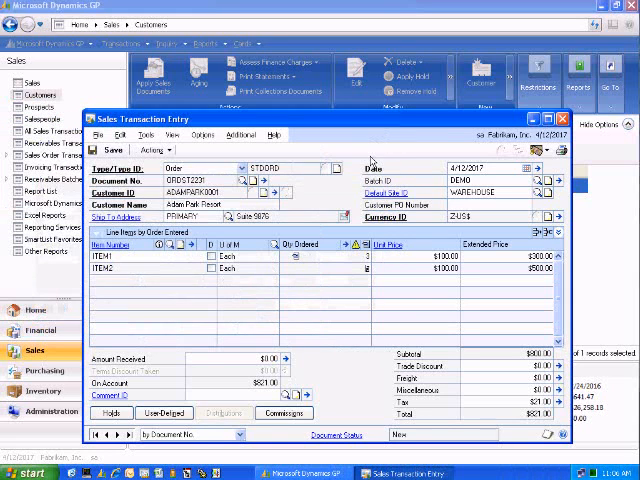
Step: Preview ITEM2, generate PO2109 from Advanced Office Systems, and view the register on screen
left_click(150, 149)
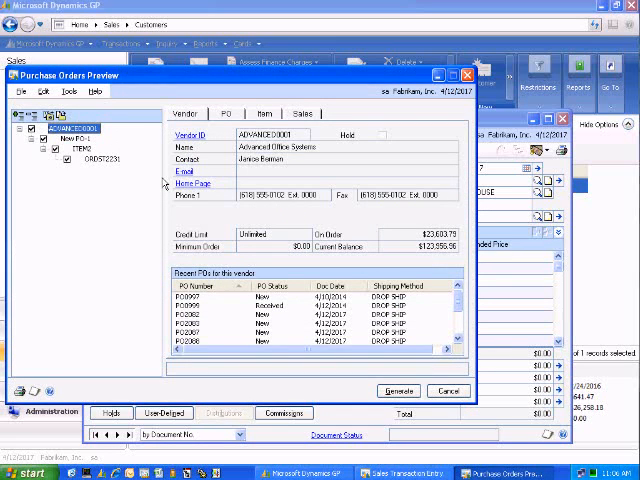
left_click(262, 113)
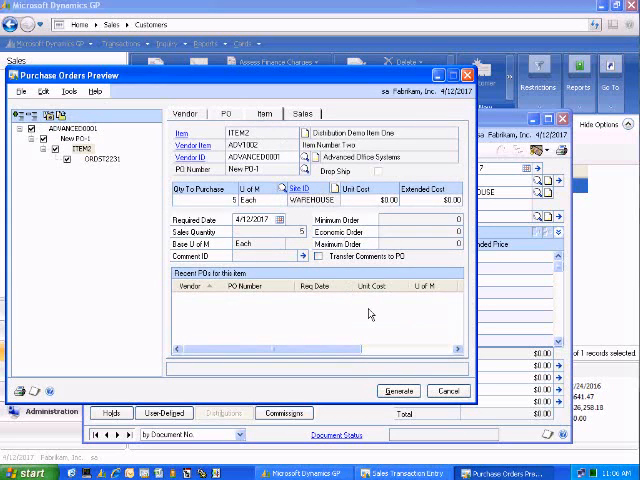
left_click(398, 391)
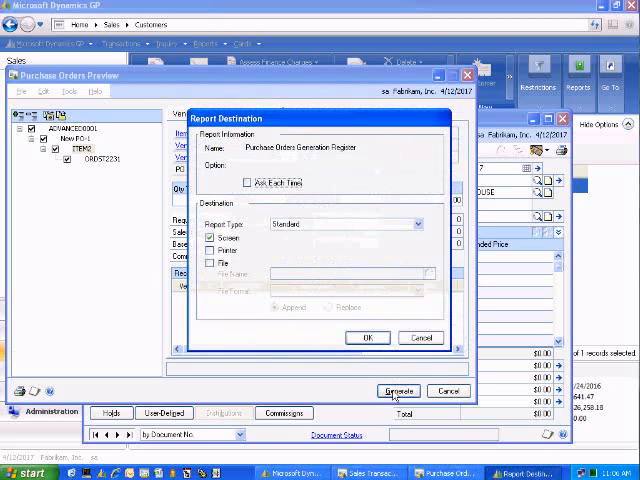
left_click(367, 337)
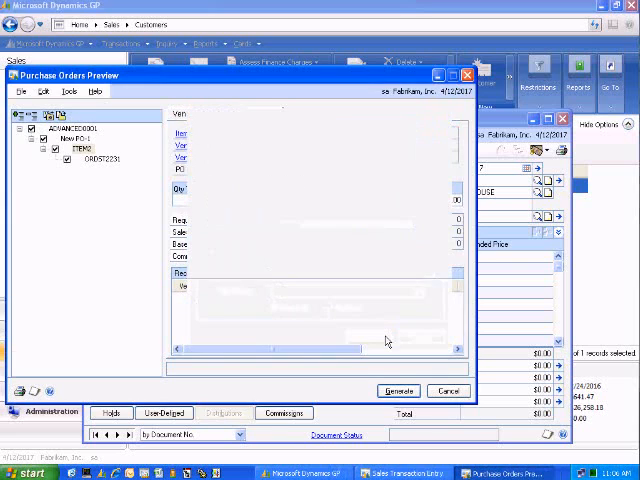
left_click(398, 390)
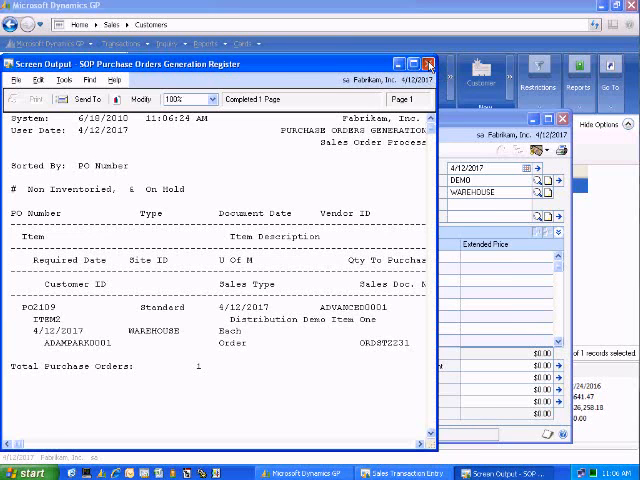
left_click(427, 63)
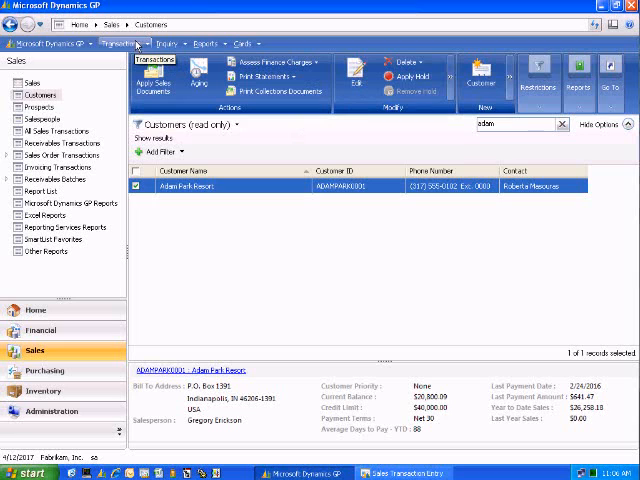
Step: Open Purchasing Receivings Transaction Entry and enter vendor document number INV10011
left_click(124, 43)
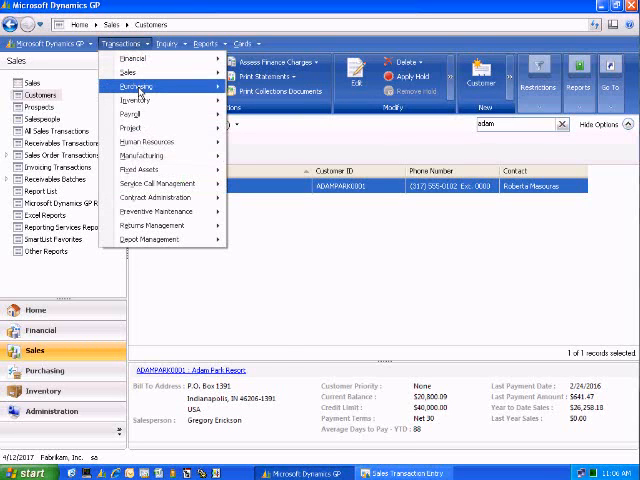
left_click(135, 86)
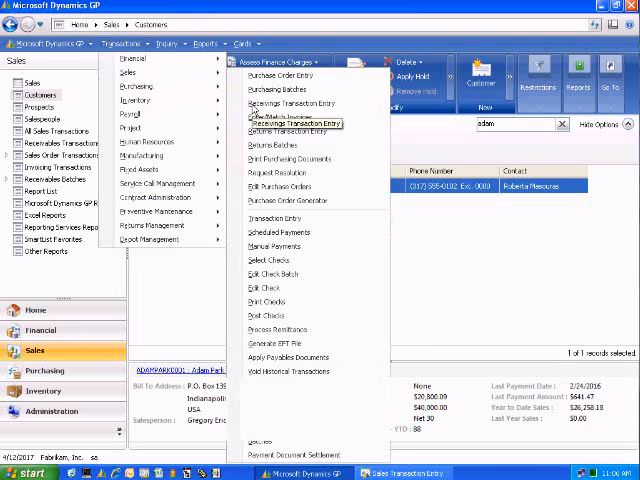
left_click(293, 124)
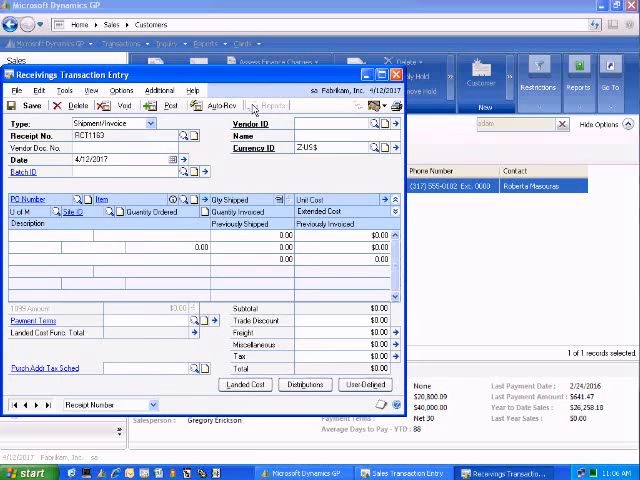
type("INV10011")
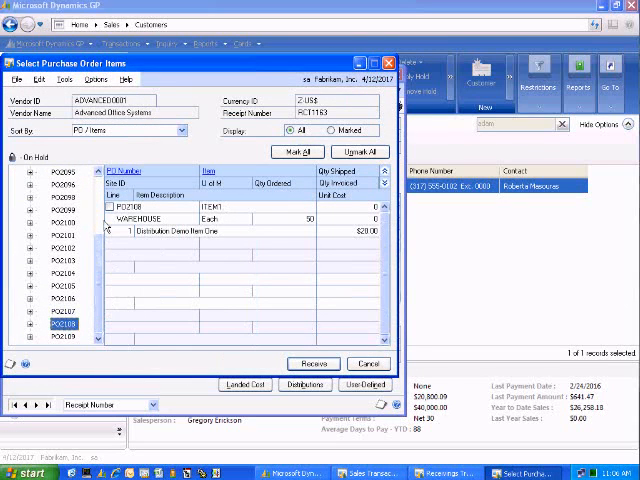
Step: Mark ITEM2 on PO2109 and receive it onto receipt RCT1163
left_click(108, 206)
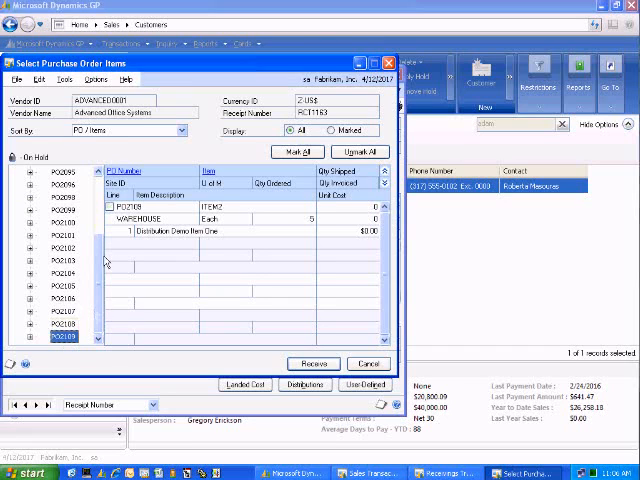
left_click(114, 206)
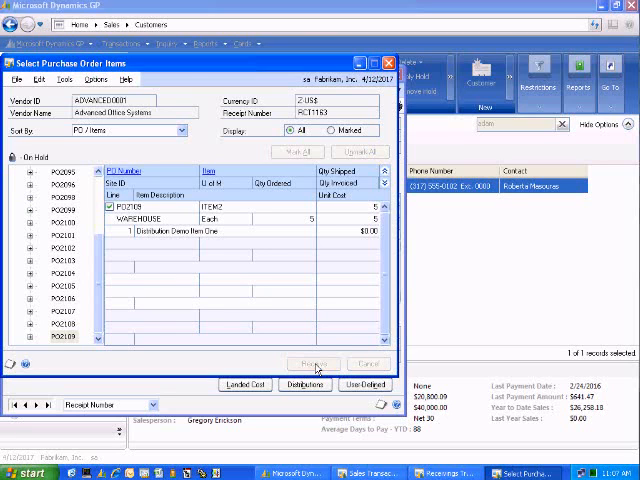
left_click(313, 364)
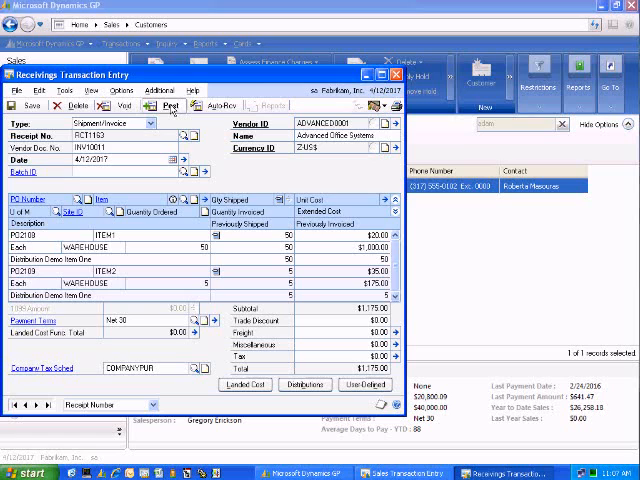
Step: Post receipt RCT1163, sending the Back-Ordered Items Received report to screen
left_click(165, 105)
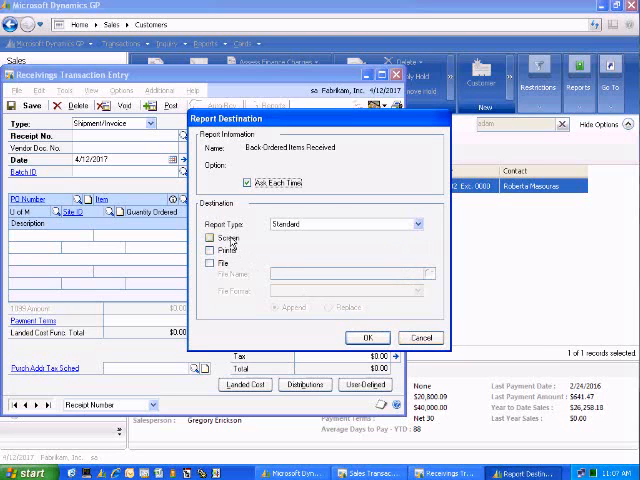
left_click(367, 337)
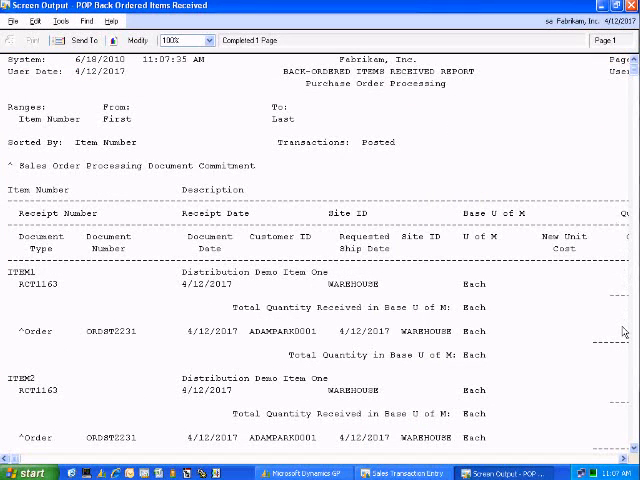
mouse_move(468, 348)
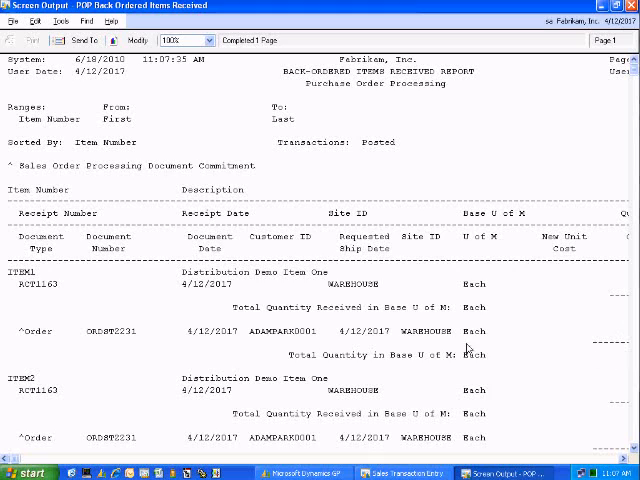
Step: Close the Back-Ordered Items Received report window
left_click(130, 331)
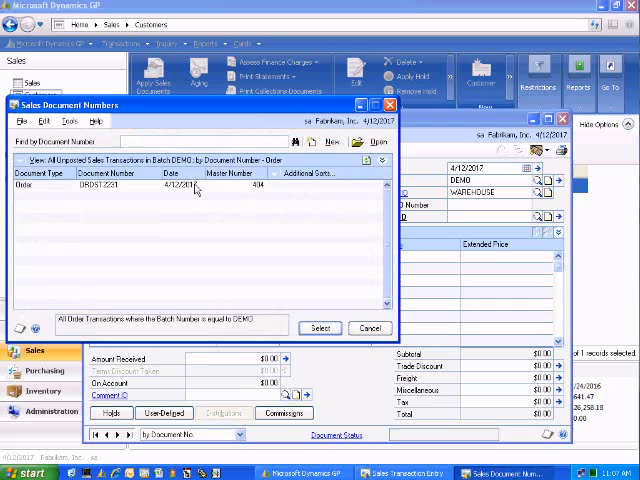
Step: Open ORDST2231 from the lookup and bring up its transfer options
left_click(320, 328)
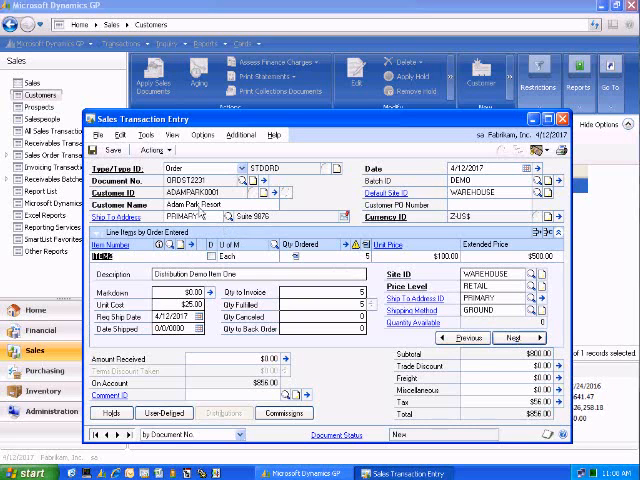
left_click(148, 149)
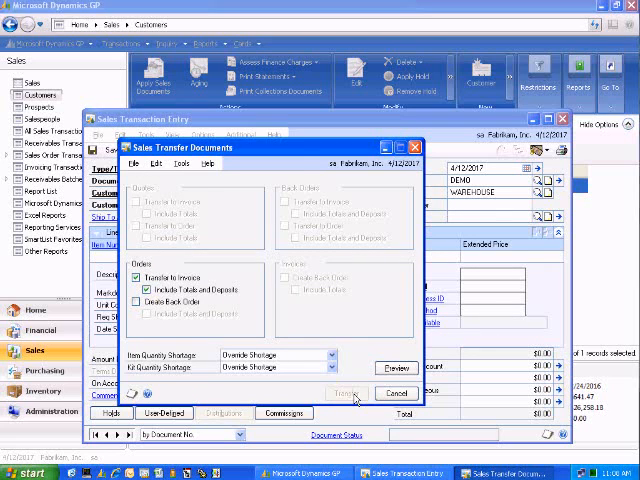
Step: Transfer ORDST2231 to an invoice and confirm the SOP Transfer Log destination
left_click(347, 392)
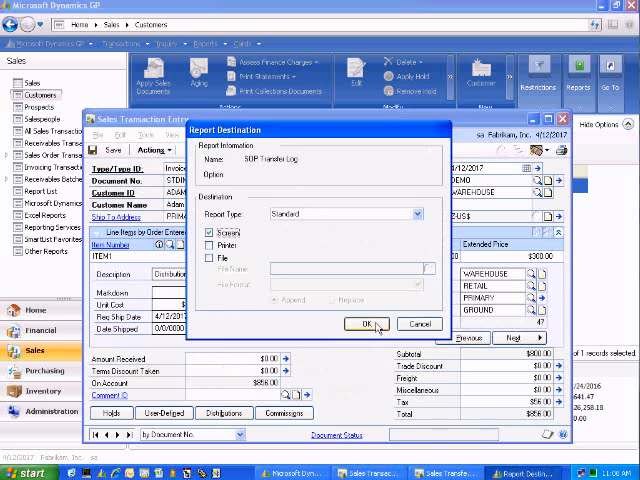
left_click(367, 324)
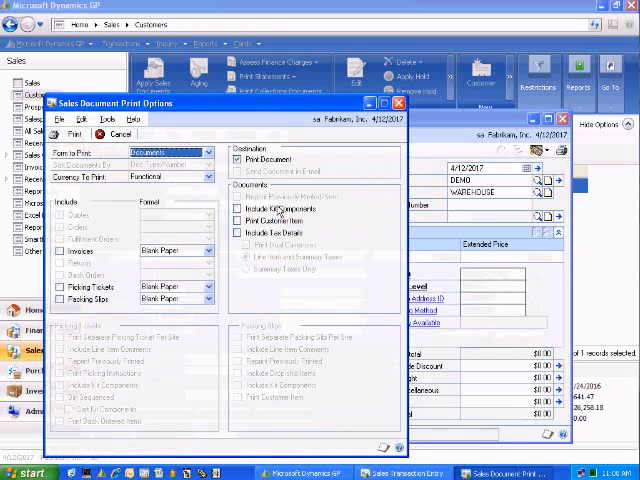
Step: Print the Adam Park Resort invoice from Sales Document Print Options to the screen
left_click(62, 251)
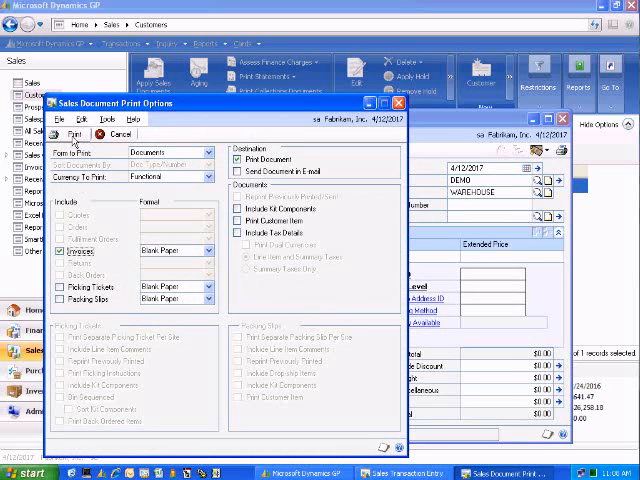
left_click(63, 134)
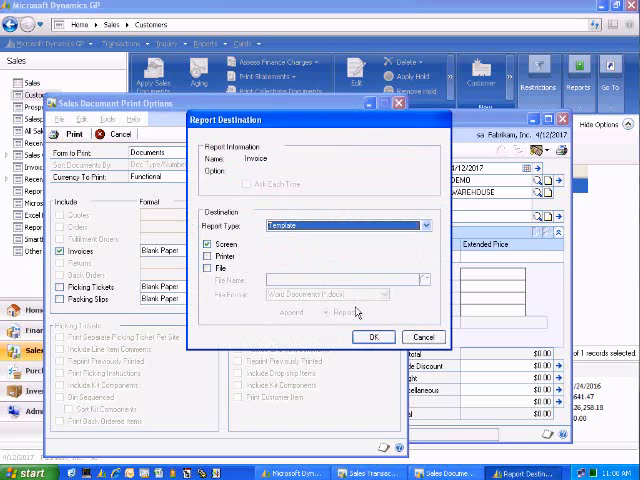
left_click(372, 336)
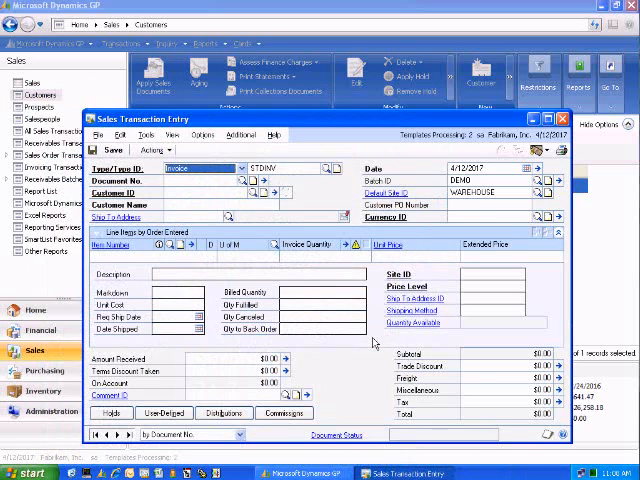